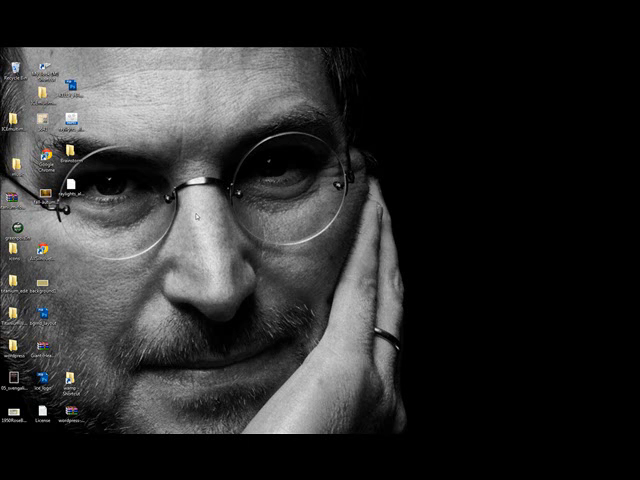
mouse_move(320, 268)
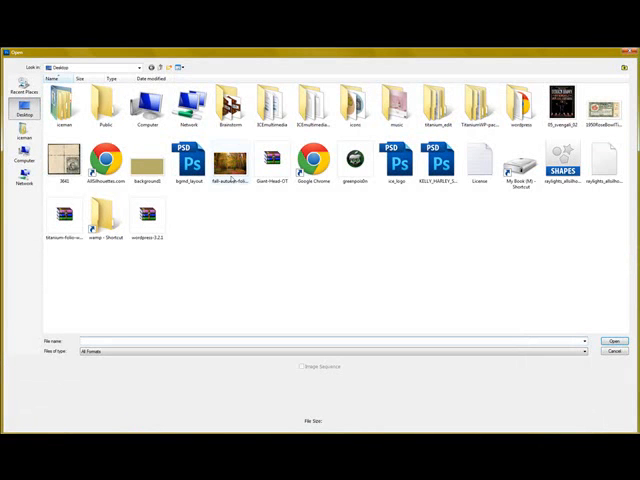
Step: Open the autumn foliage Seneca Creek trail JPEG from the Desktop
click(228, 164)
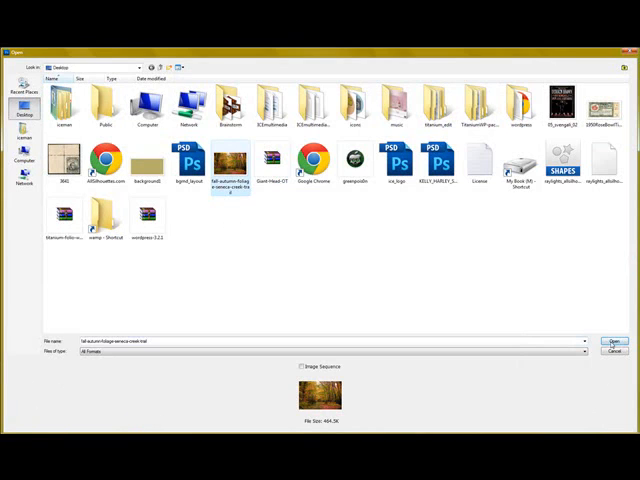
click(614, 340)
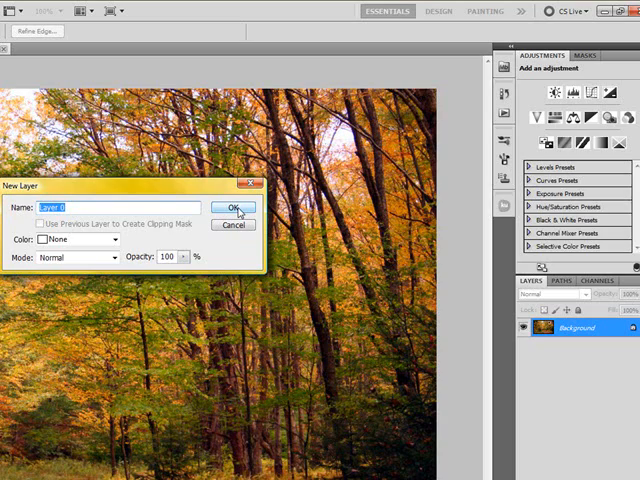
Step: Convert Background to Layer 0 and create a duplicate Layer 0 copy above it
click(232, 208)
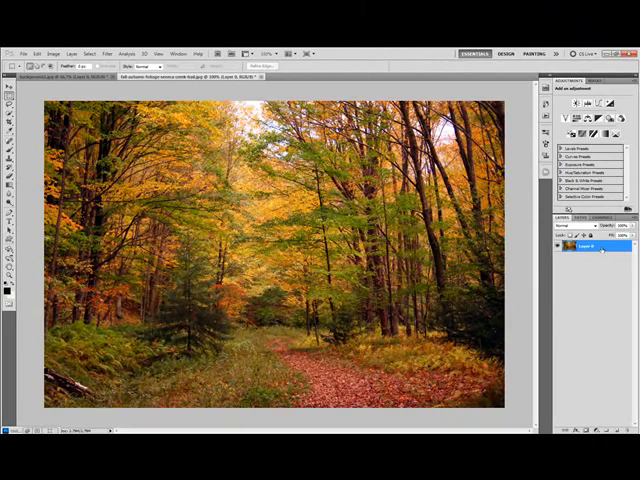
right_click(590, 246)
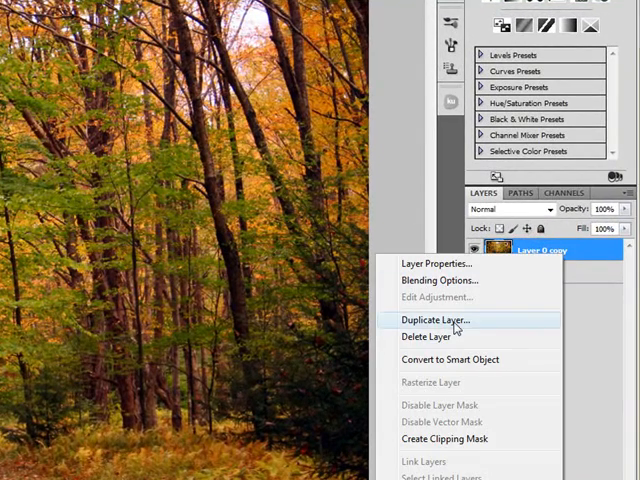
click(434, 320)
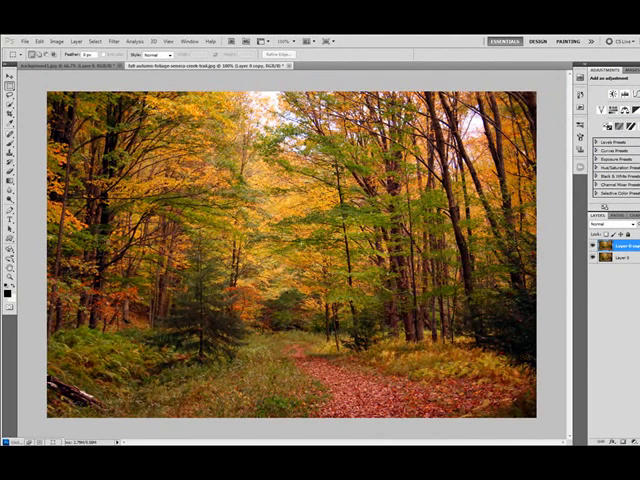
mouse_move(304, 250)
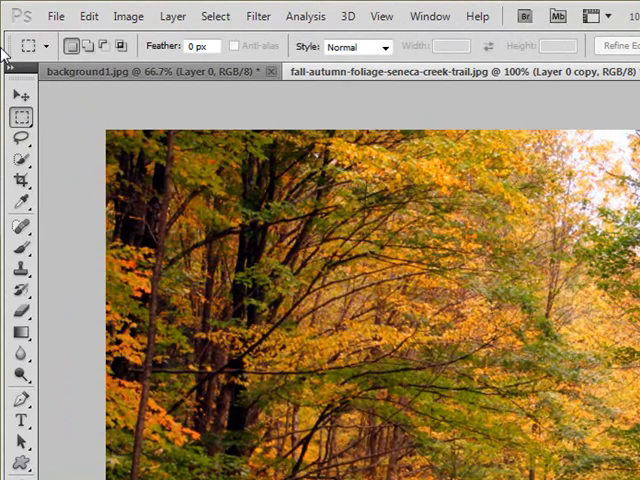
Step: Bring up the Curves adjustment for the Layer 0 copy via Image > Adjustments
click(128, 16)
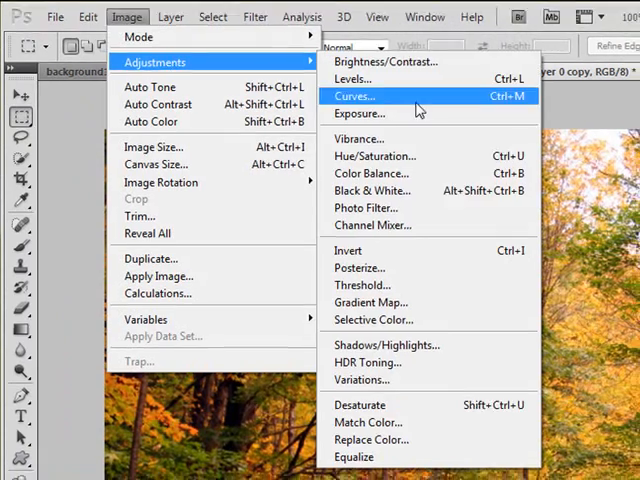
click(352, 96)
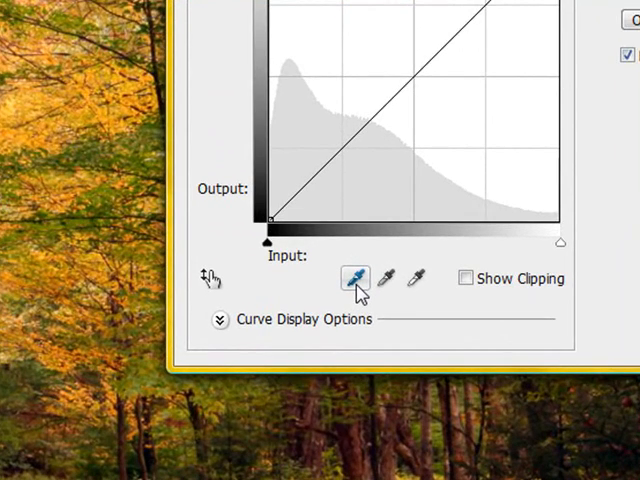
mouse_move(356, 278)
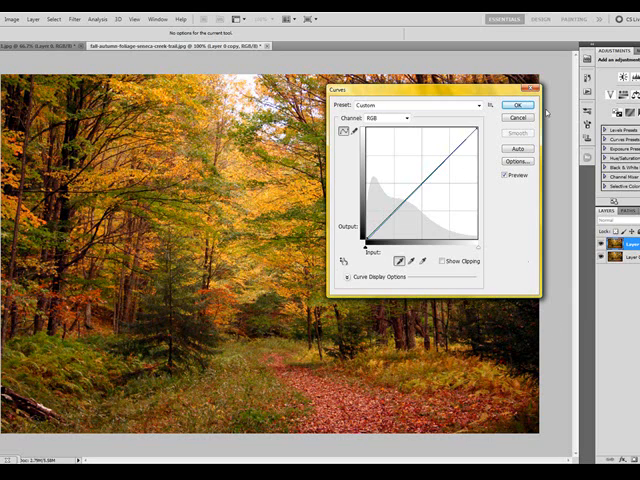
Step: Shape an S-curve with a lowered shadow point and raised highlight point, then apply it
click(392, 212)
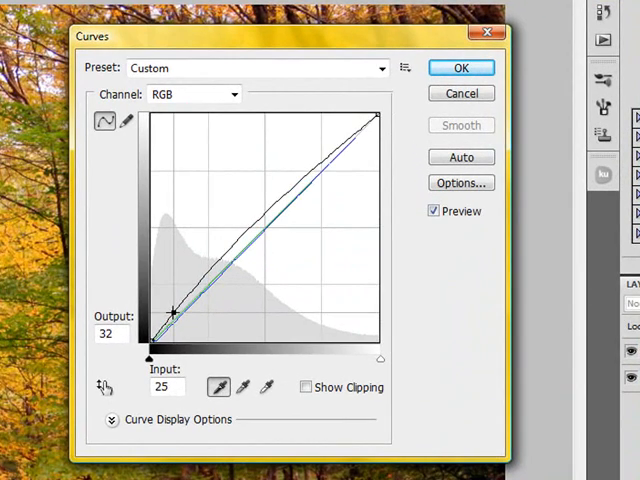
drag(172, 312, 190, 322)
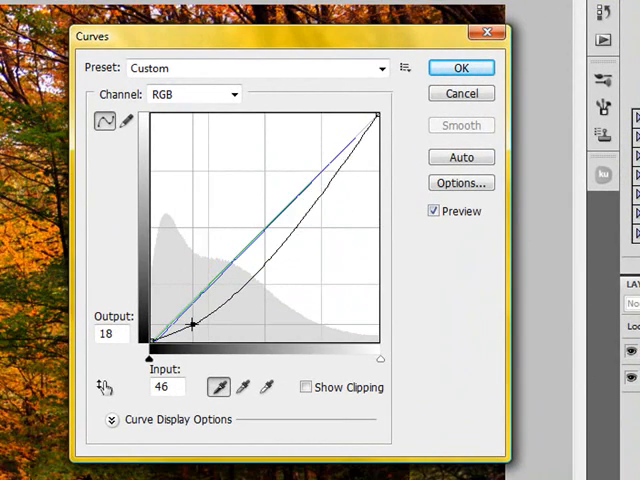
drag(196, 324, 190, 320)
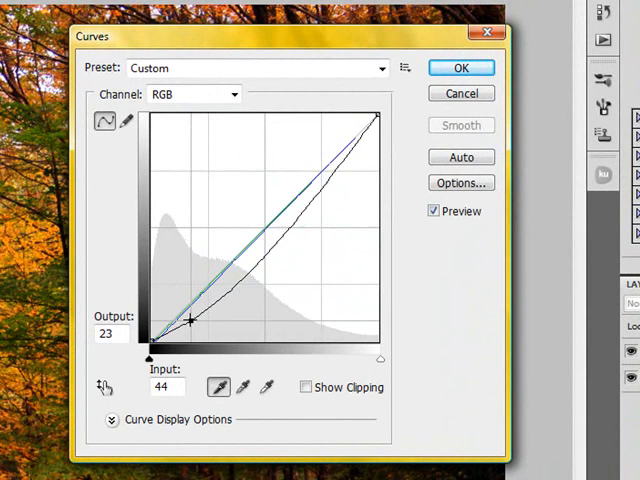
drag(190, 320, 196, 326)
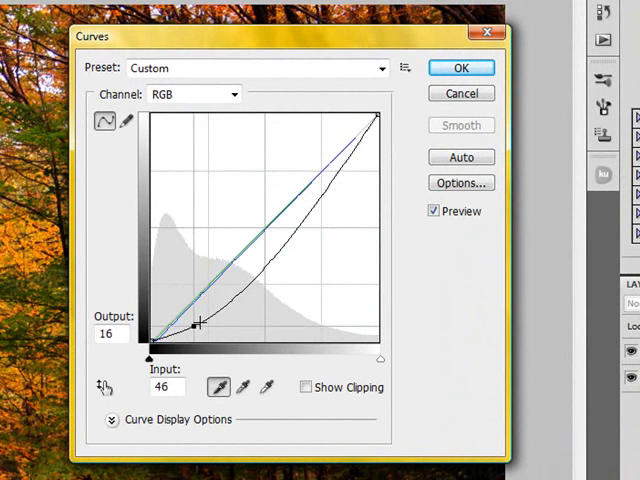
drag(196, 324, 196, 320)
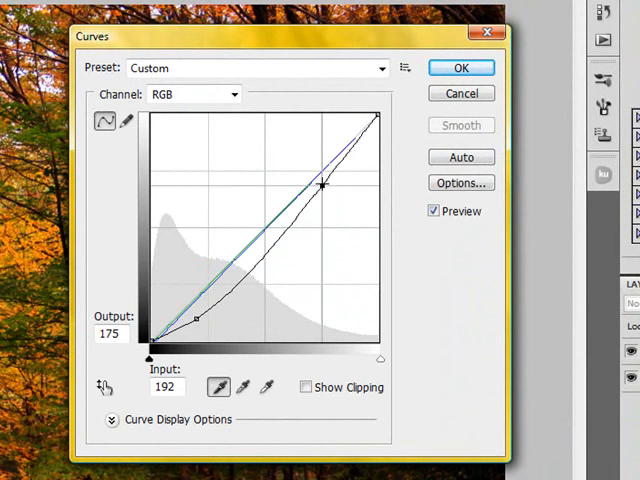
drag(324, 184, 308, 172)
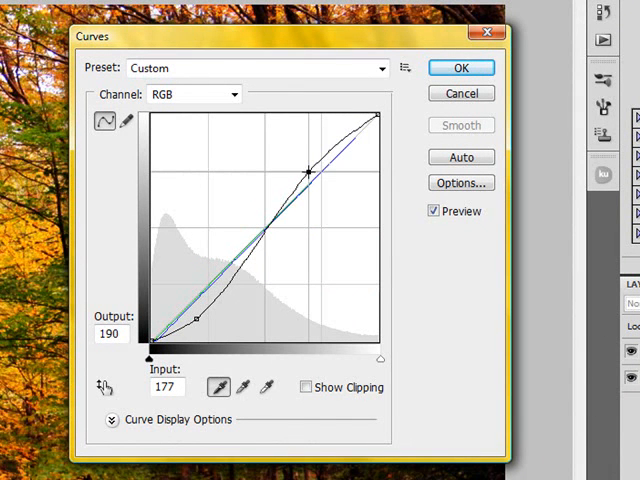
drag(310, 172, 310, 168)
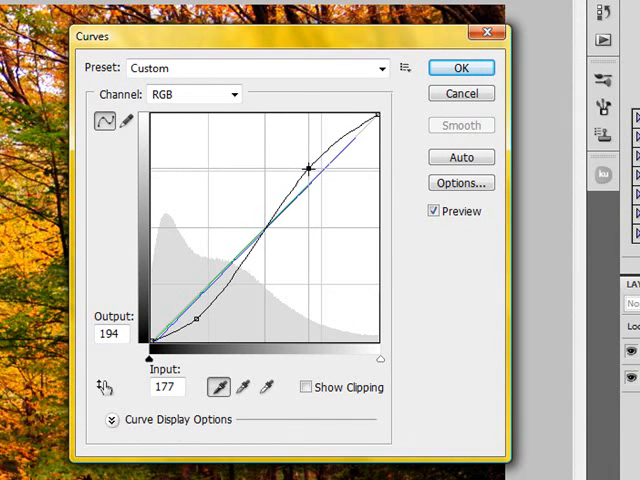
drag(310, 164, 308, 164)
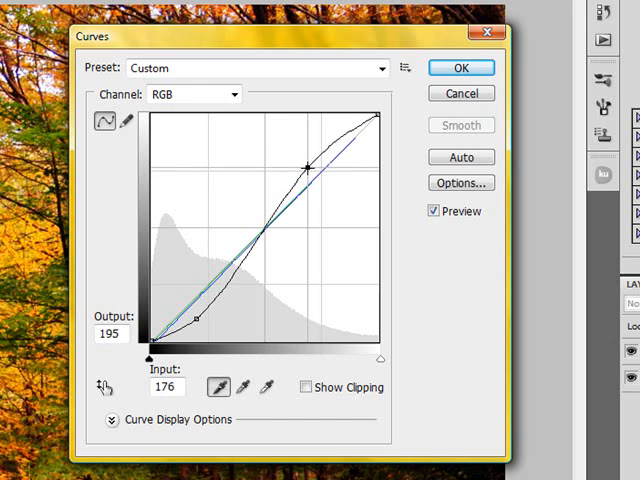
drag(308, 164, 304, 176)
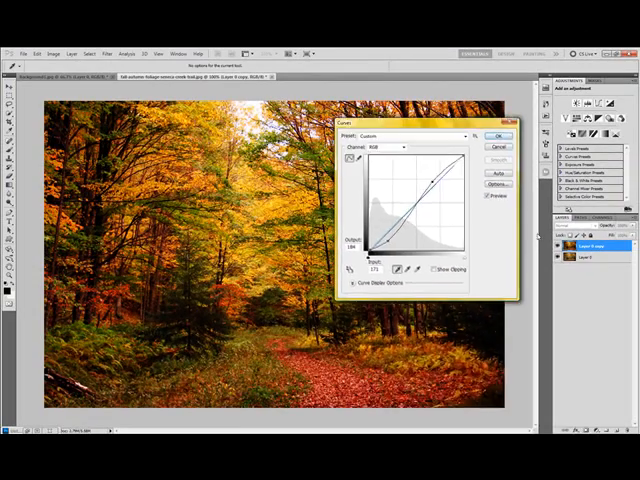
click(500, 136)
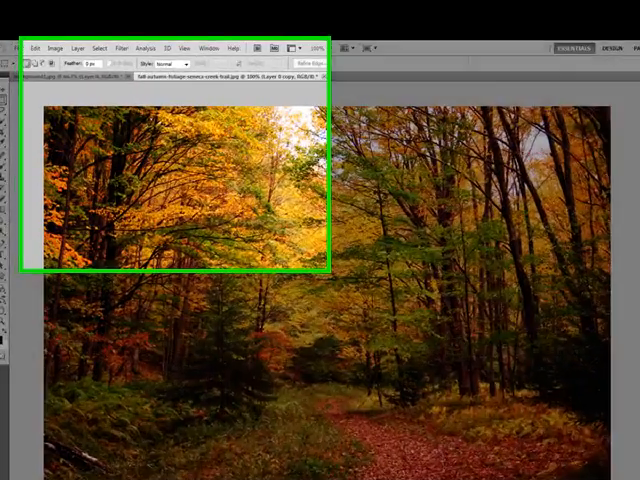
Step: Choose Filter > Other > High Pass for the Layer 0 copy
click(208, 14)
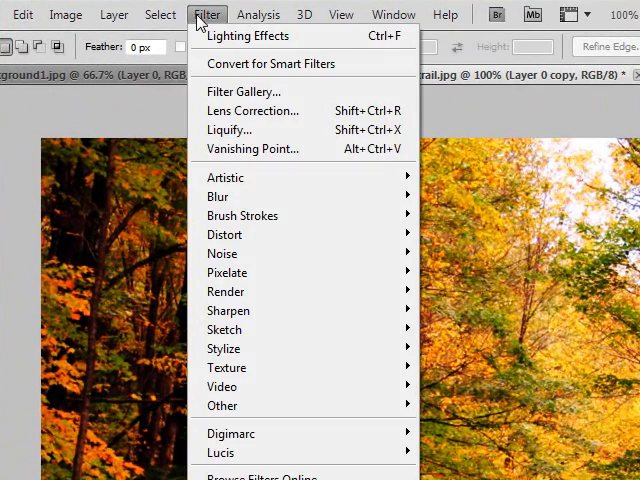
mouse_move(224, 292)
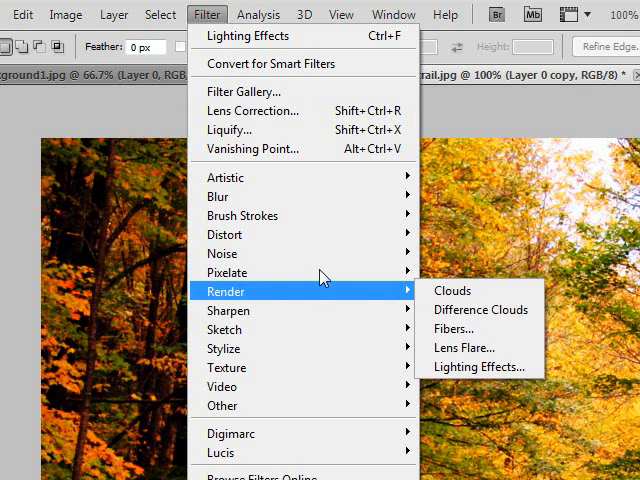
mouse_move(222, 386)
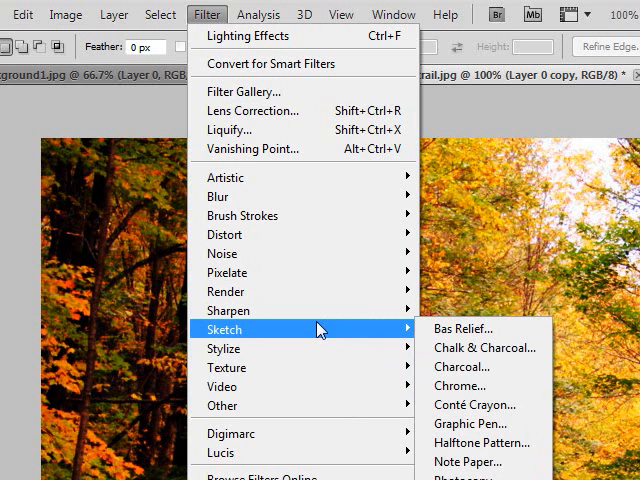
mouse_move(318, 338)
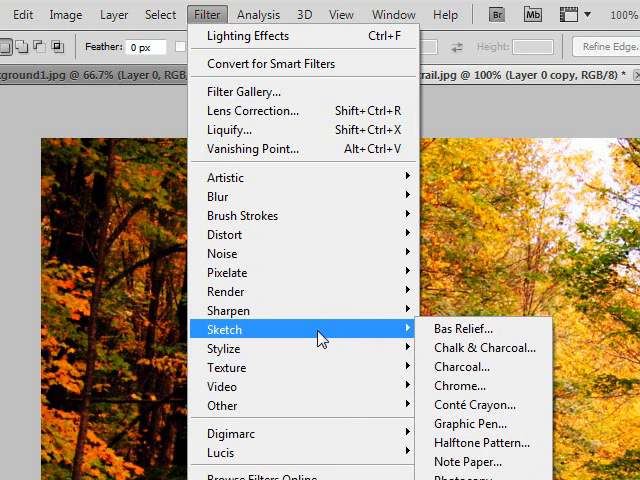
mouse_move(484, 444)
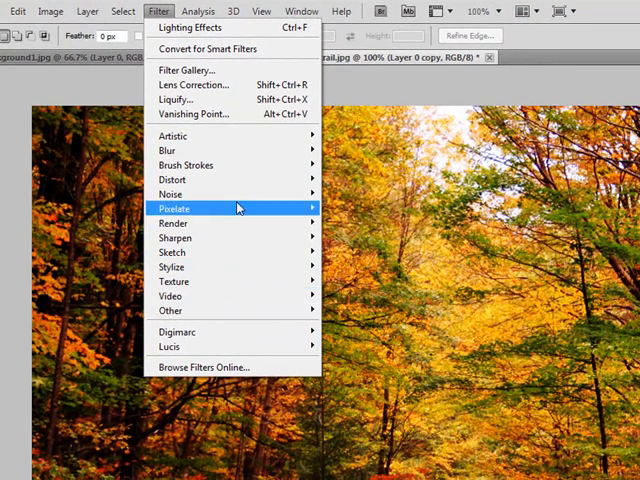
mouse_move(172, 310)
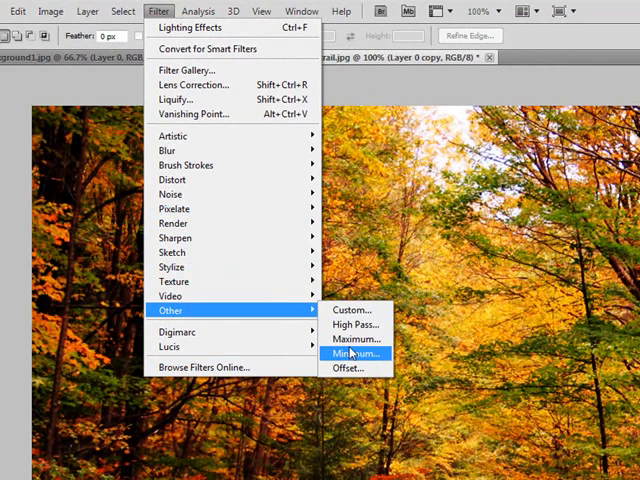
mouse_move(352, 324)
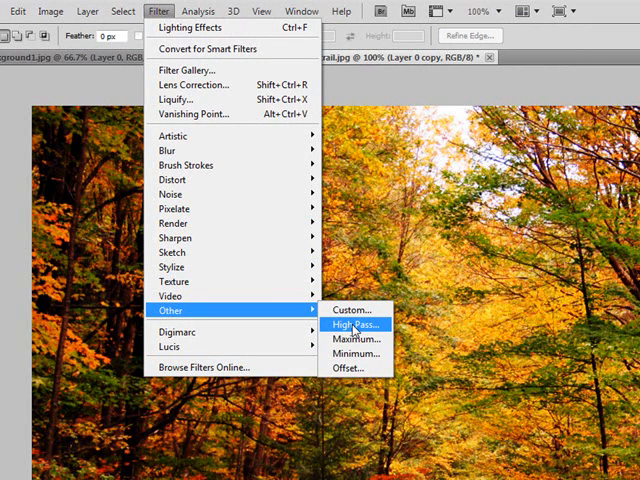
click(350, 324)
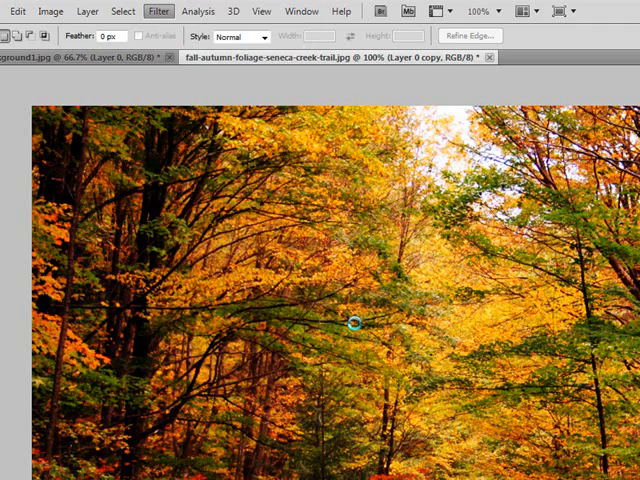
Step: Nudge the High Pass Radius slider back and forth, settling on a lower radius value
click(158, 12)
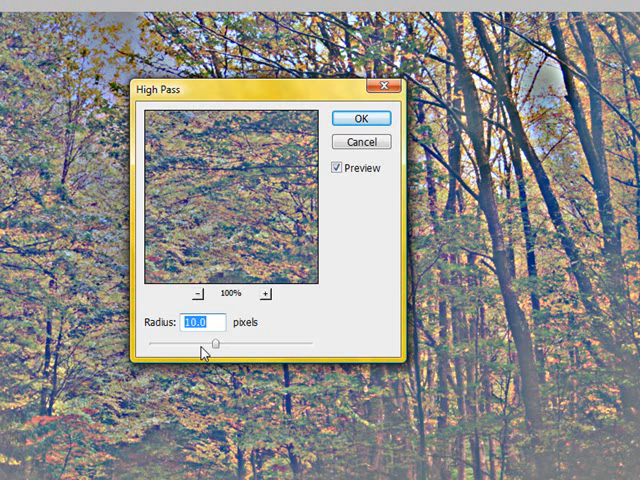
mouse_move(190, 344)
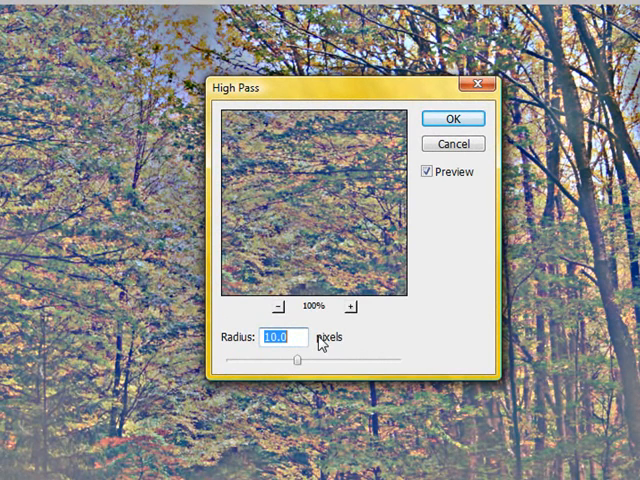
mouse_move(288, 376)
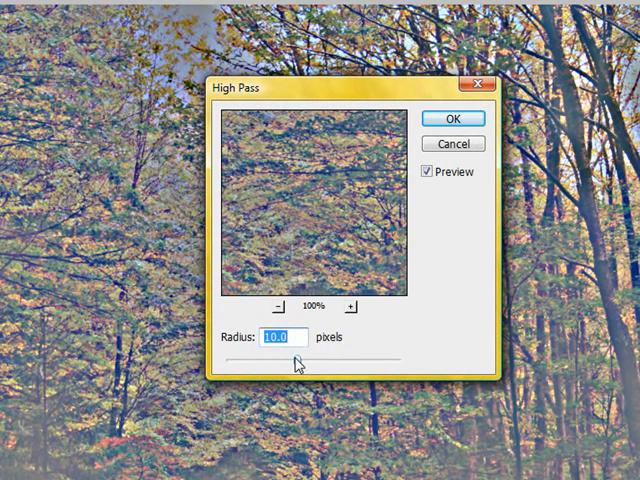
drag(300, 364, 292, 364)
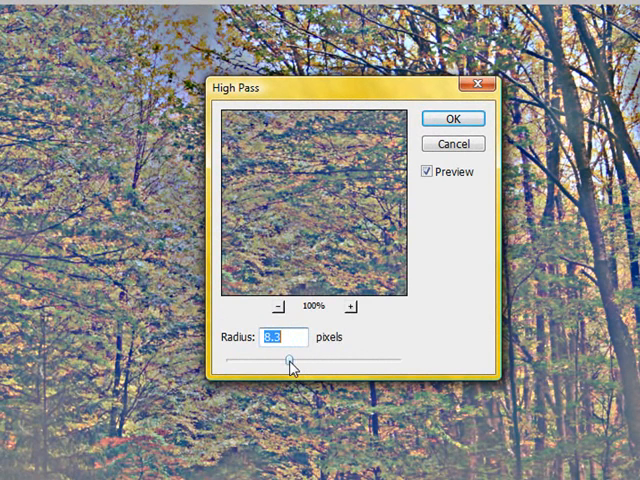
drag(284, 368, 310, 368)
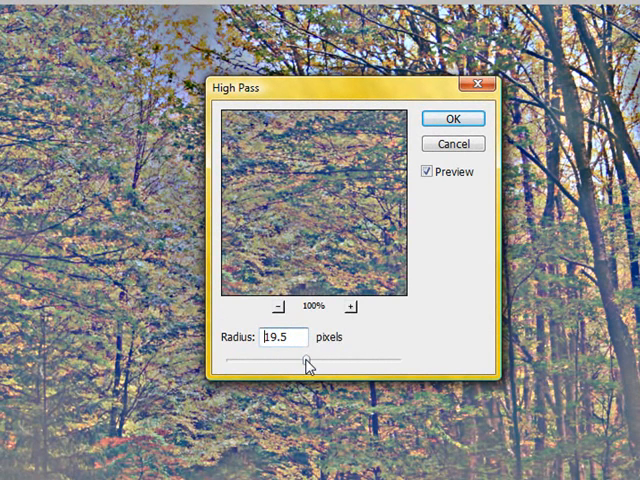
drag(308, 360, 304, 360)
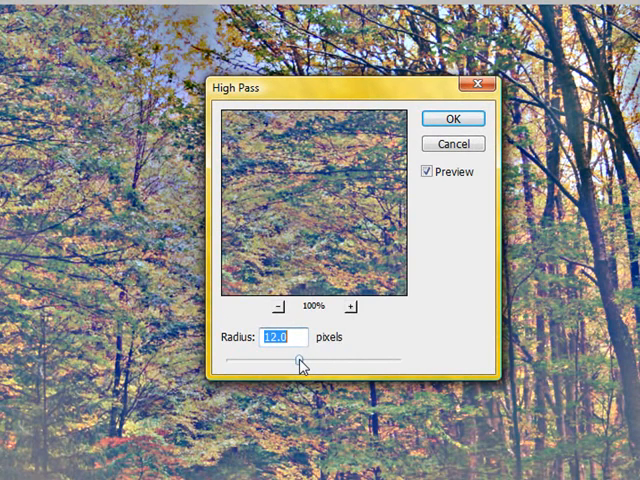
drag(290, 370, 304, 370)
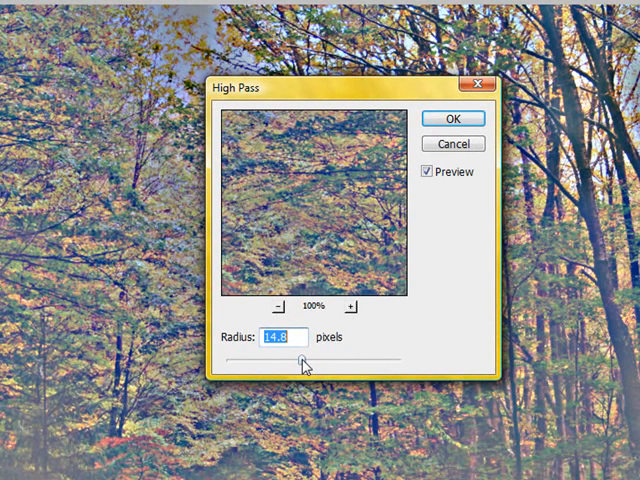
drag(304, 364, 302, 364)
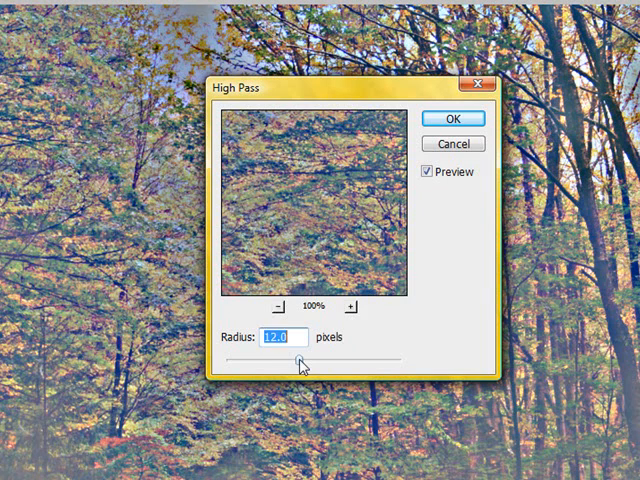
drag(284, 372, 296, 372)
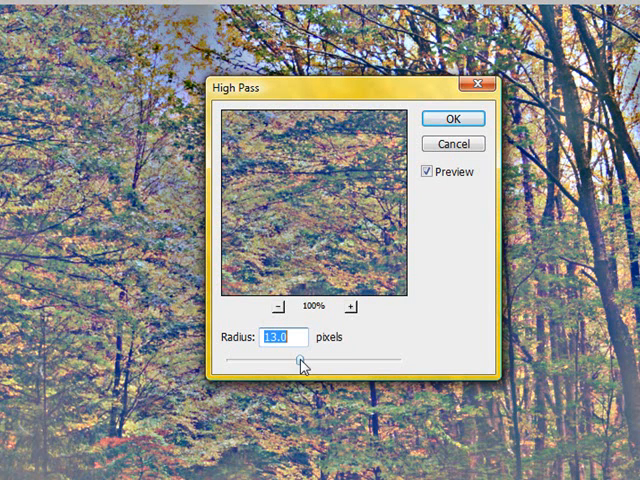
mouse_move(452, 118)
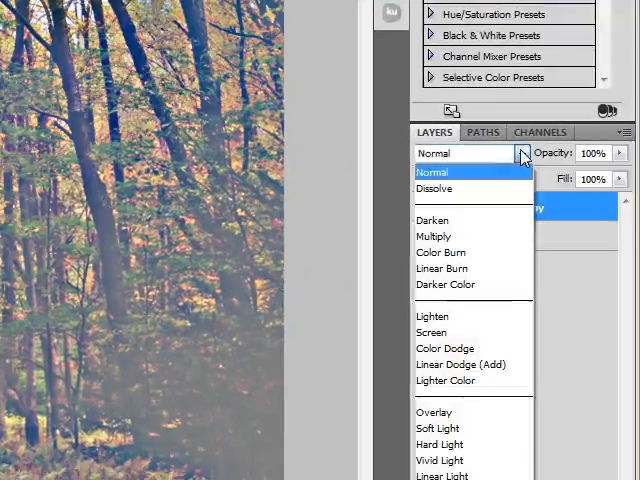
mouse_move(448, 380)
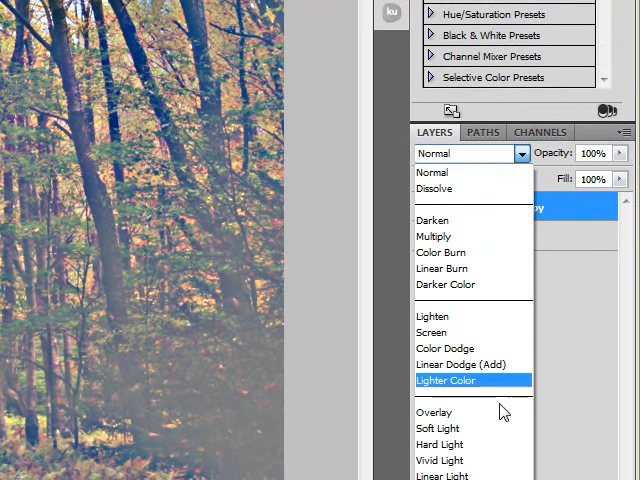
mouse_move(436, 412)
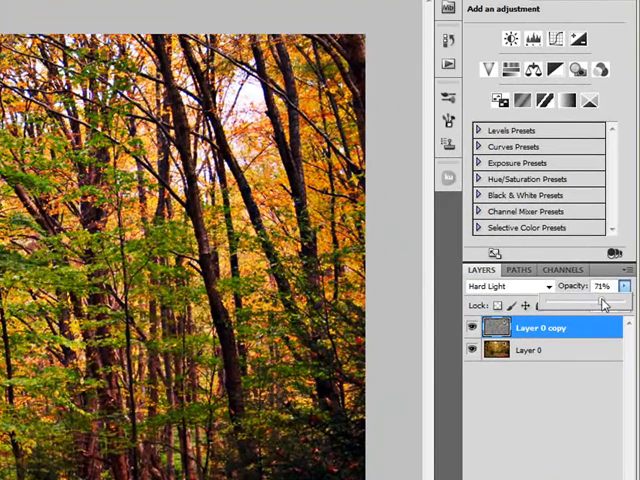
Step: Raise the high-pass layer's opacity slightly and start adding an adjustment layer
drag(604, 304, 616, 304)
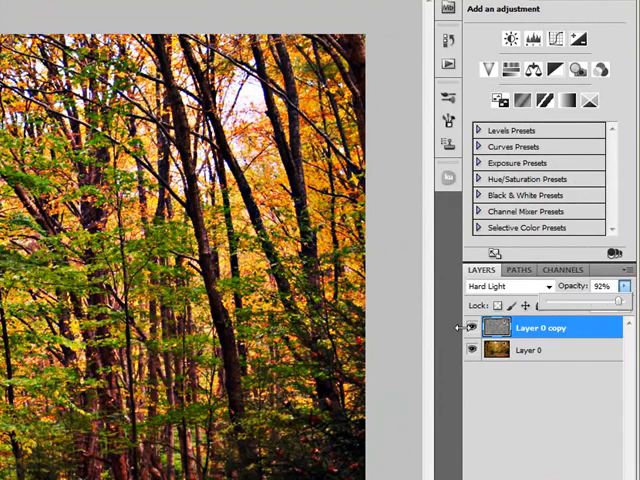
click(510, 288)
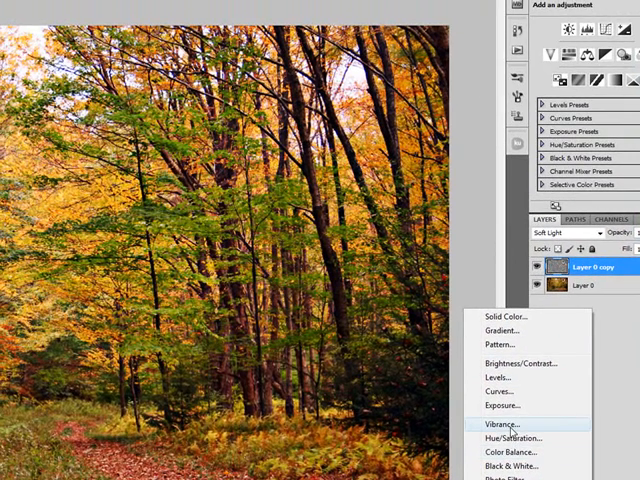
mouse_move(510, 438)
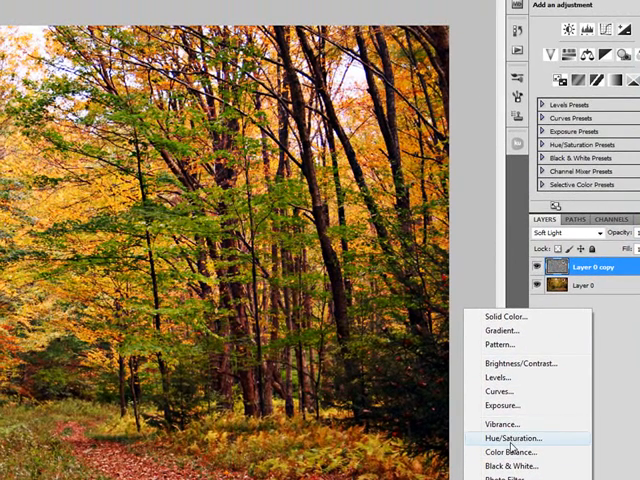
mouse_move(504, 438)
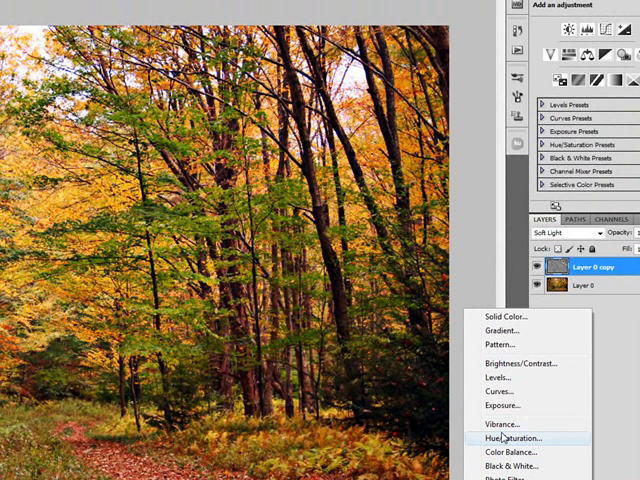
mouse_move(502, 440)
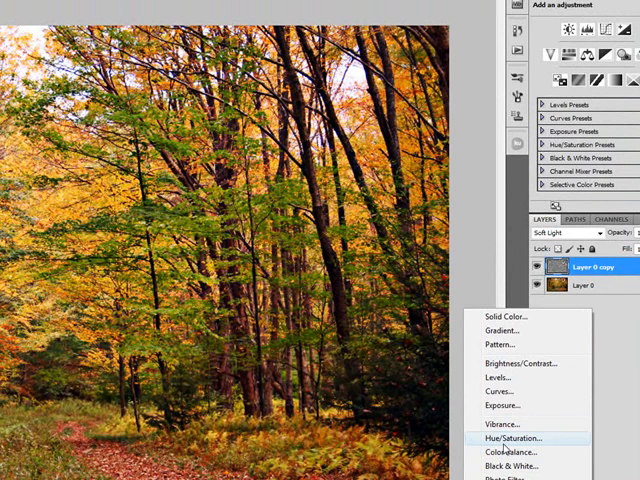
Step: Create a Hue/Saturation adjustment layer above the sharpened photo layers
click(510, 438)
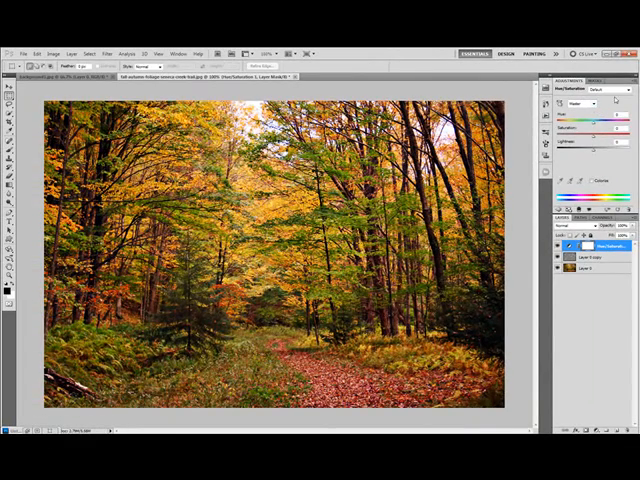
Step: Drag the Saturation slider right to intensify the autumn foliage colours
click(616, 92)
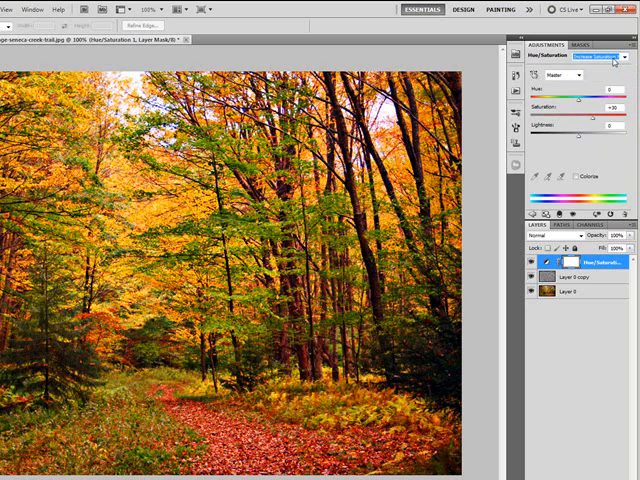
click(590, 56)
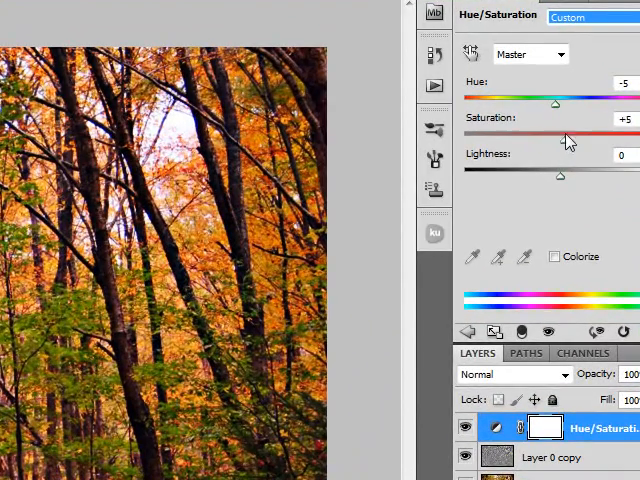
drag(556, 134, 570, 134)
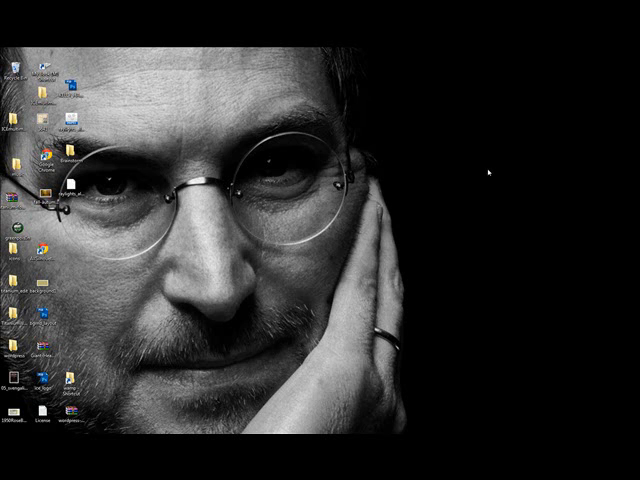
mouse_move(486, 172)
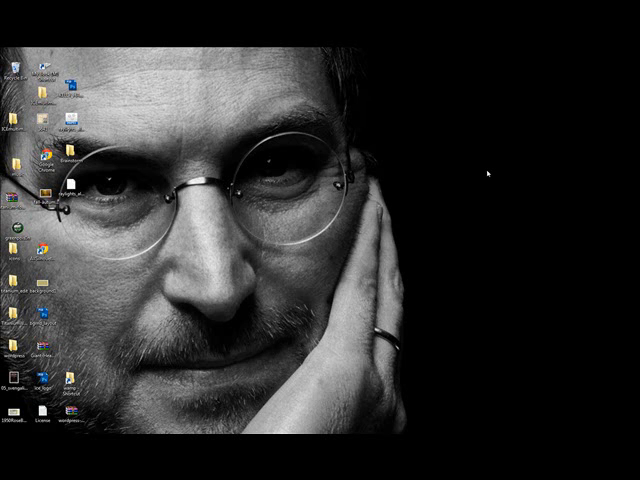